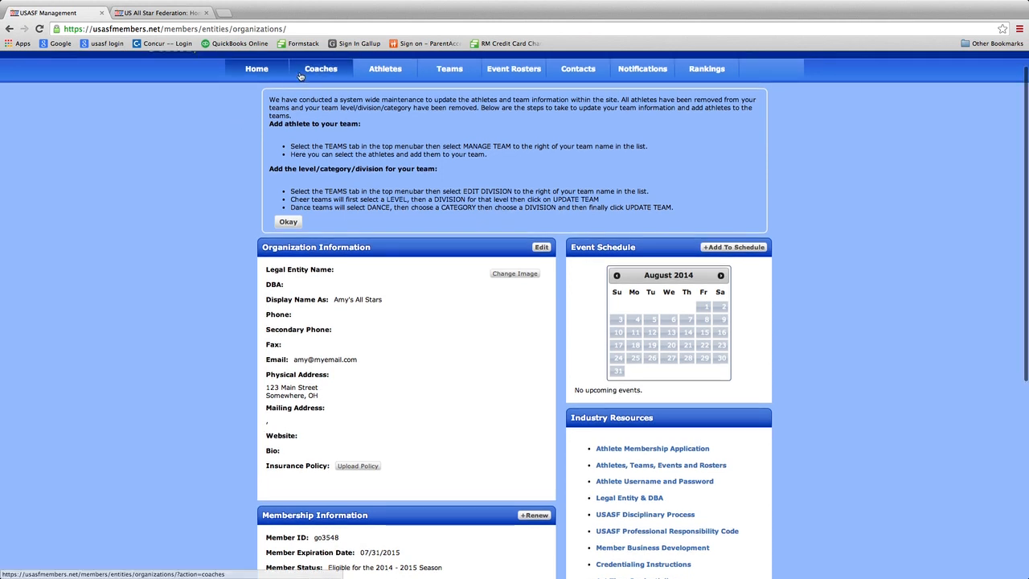
Step: Go to the Athletes section with name search and last-name browsing
click(386, 70)
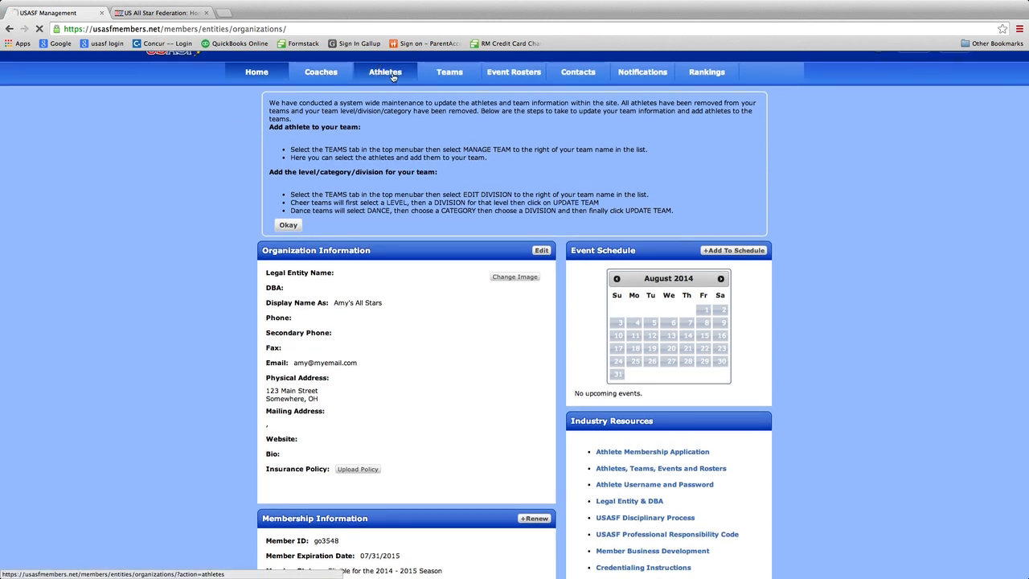
click(384, 71)
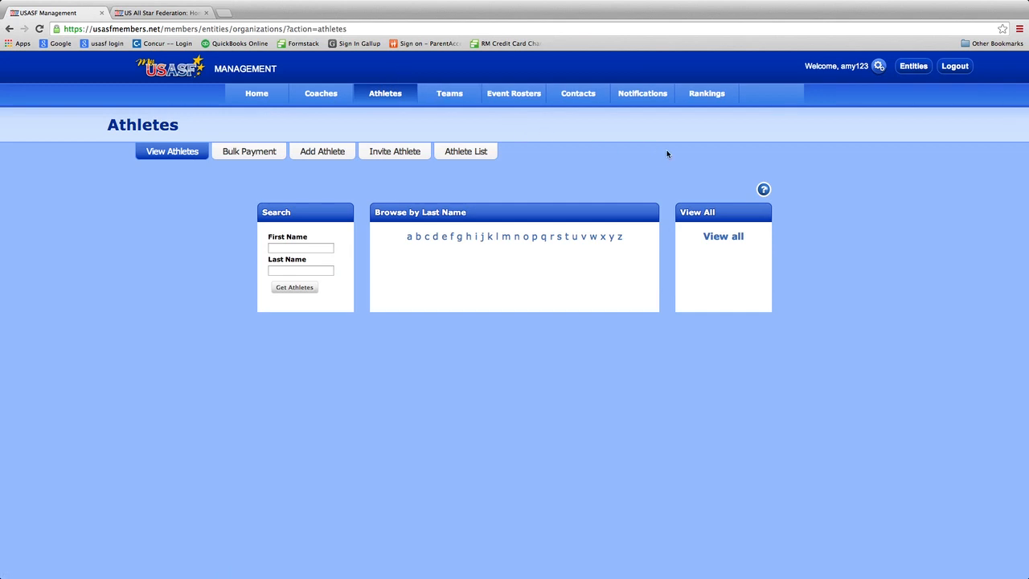
Step: Download the athlete list as currentathletes_2014-08-29.csv to the Desktop and view it in Excel
click(466, 151)
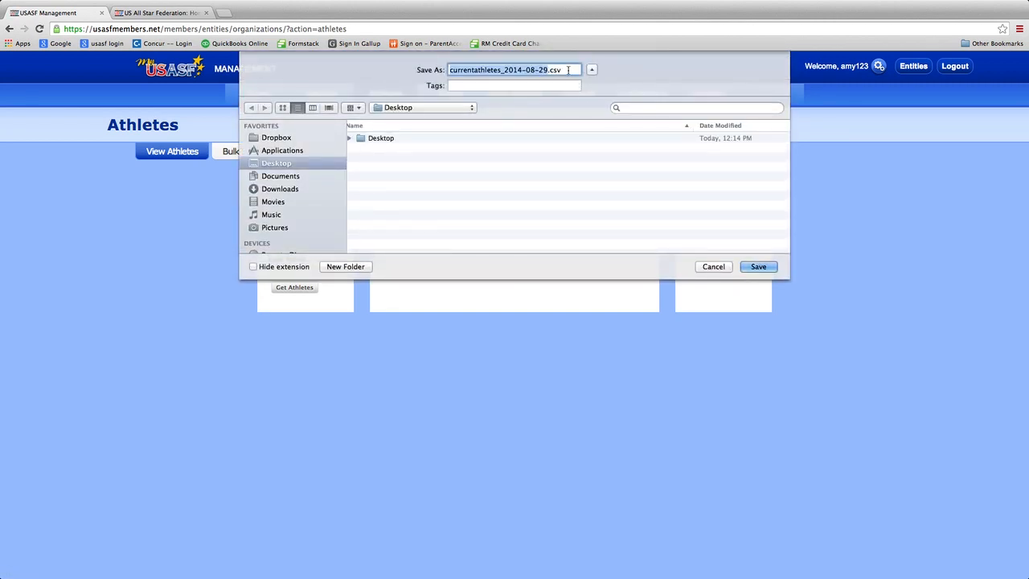
click(758, 267)
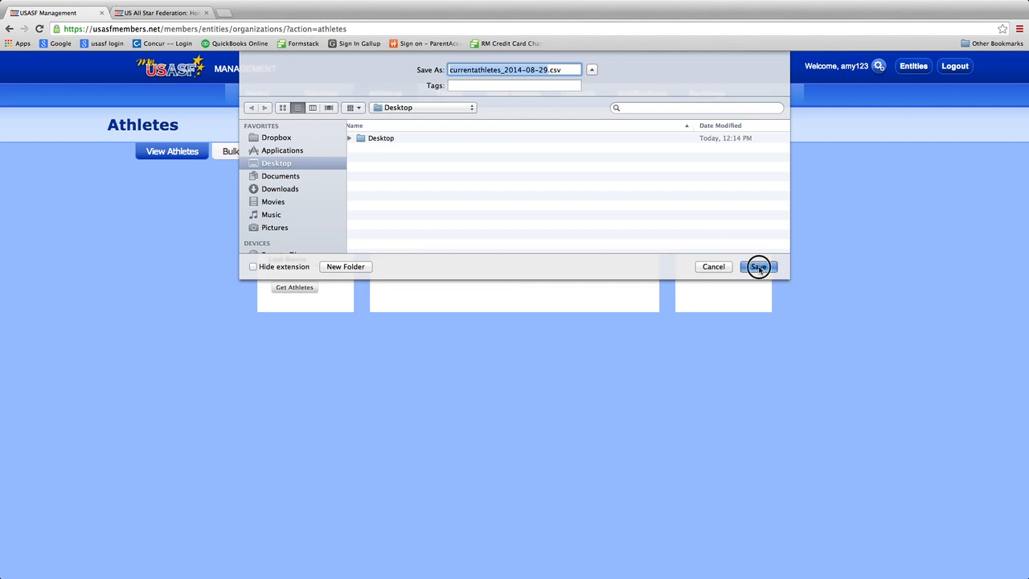
click(759, 267)
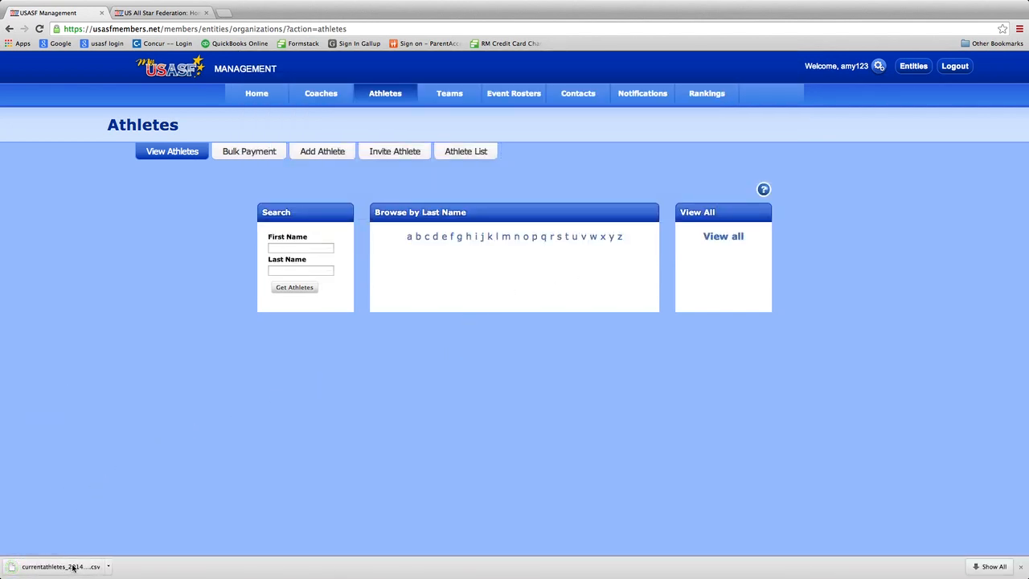
click(61, 564)
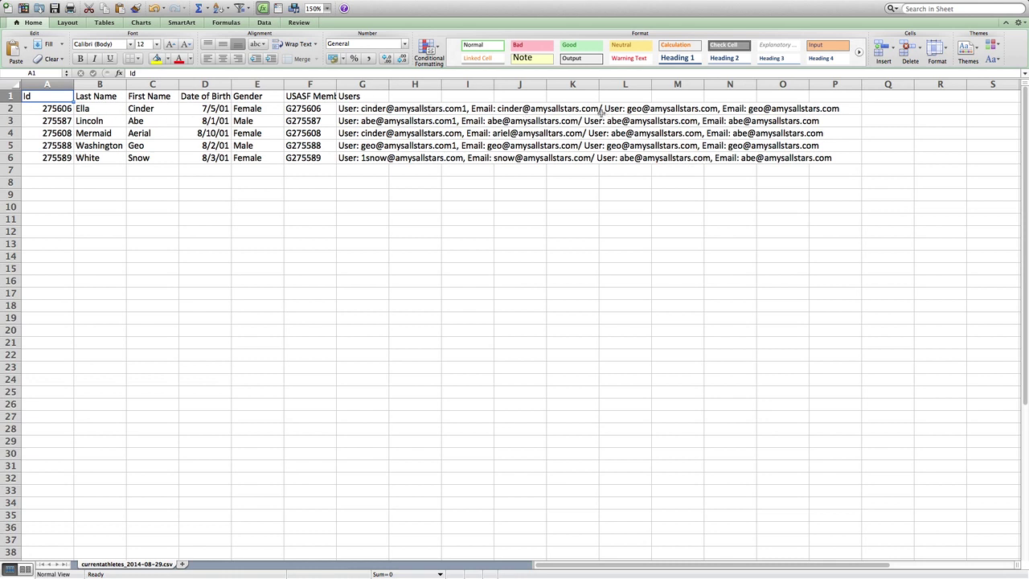
mouse_move(615, 120)
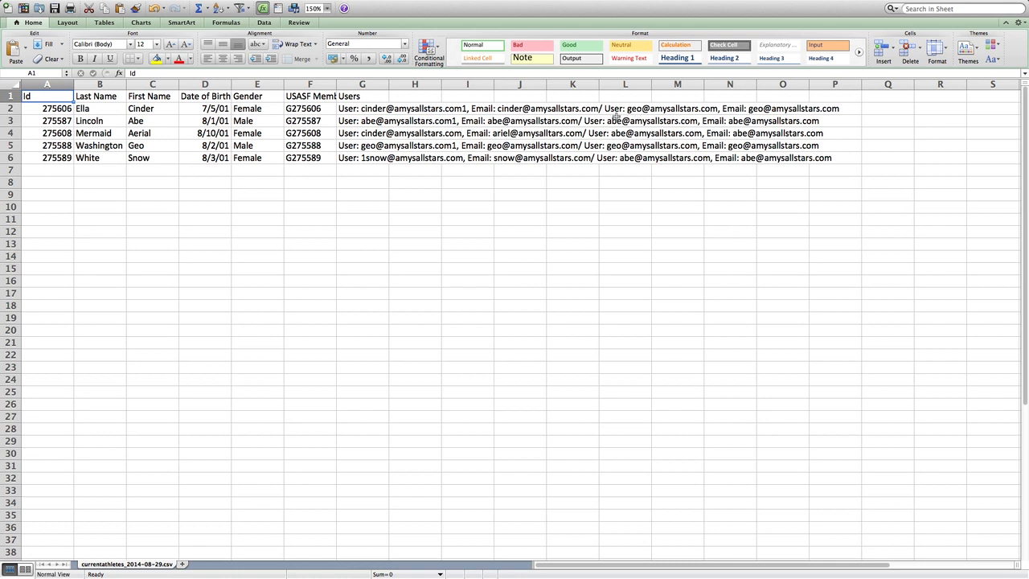
mouse_move(601, 109)
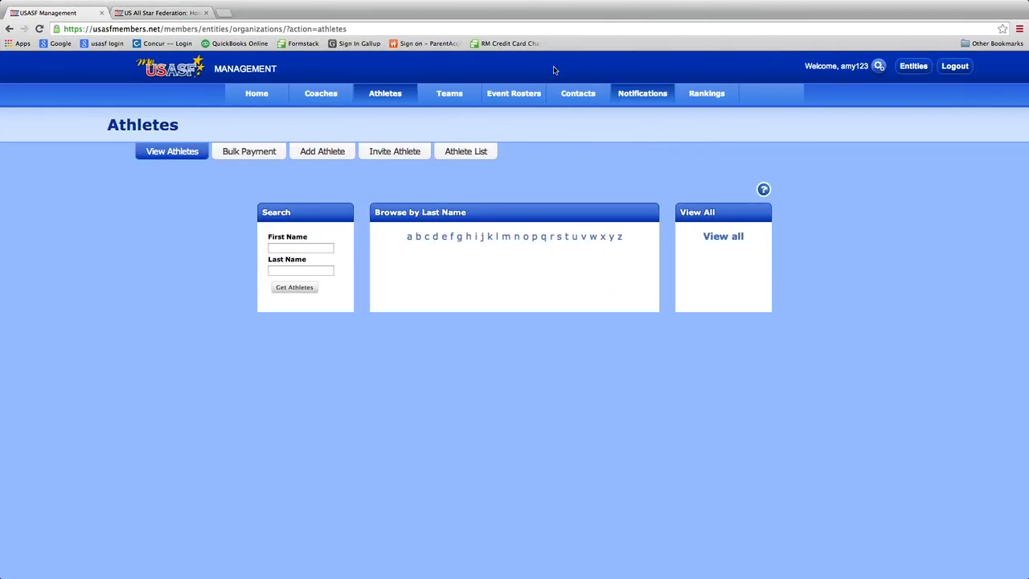
Step: Return to the U.S. All Star Federation site and reach the member password recovery page
click(161, 13)
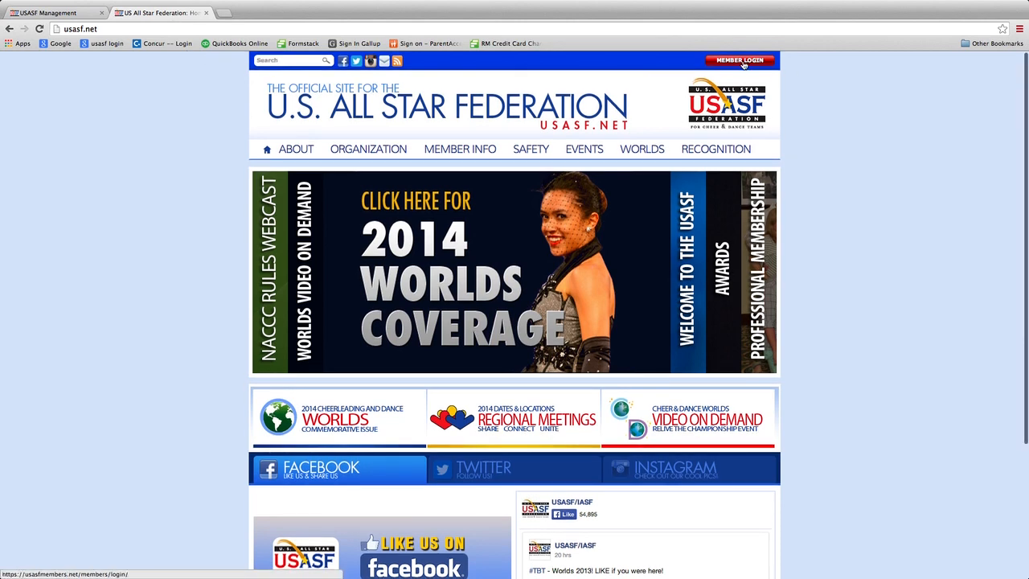
click(752, 60)
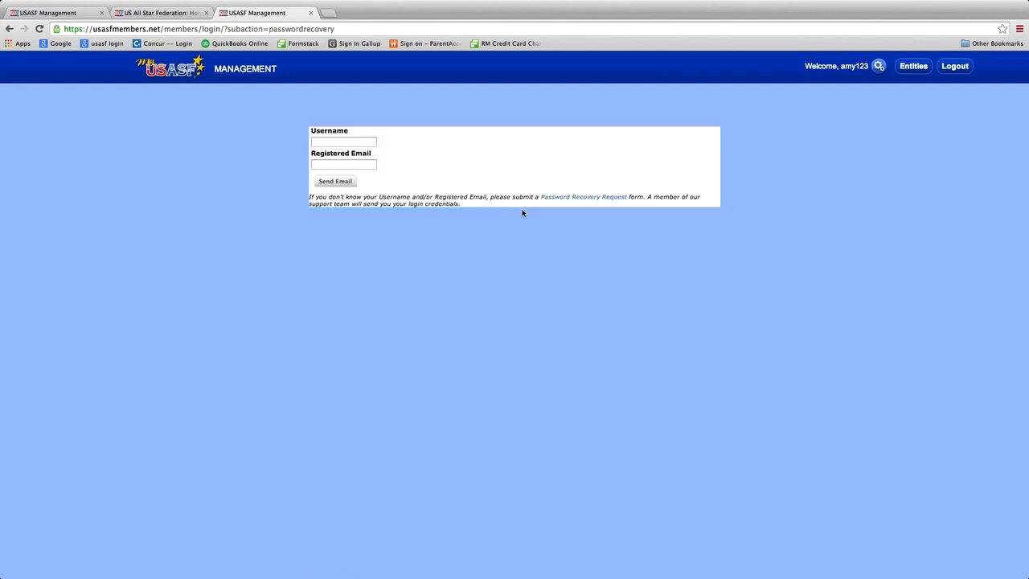
mouse_move(367, 154)
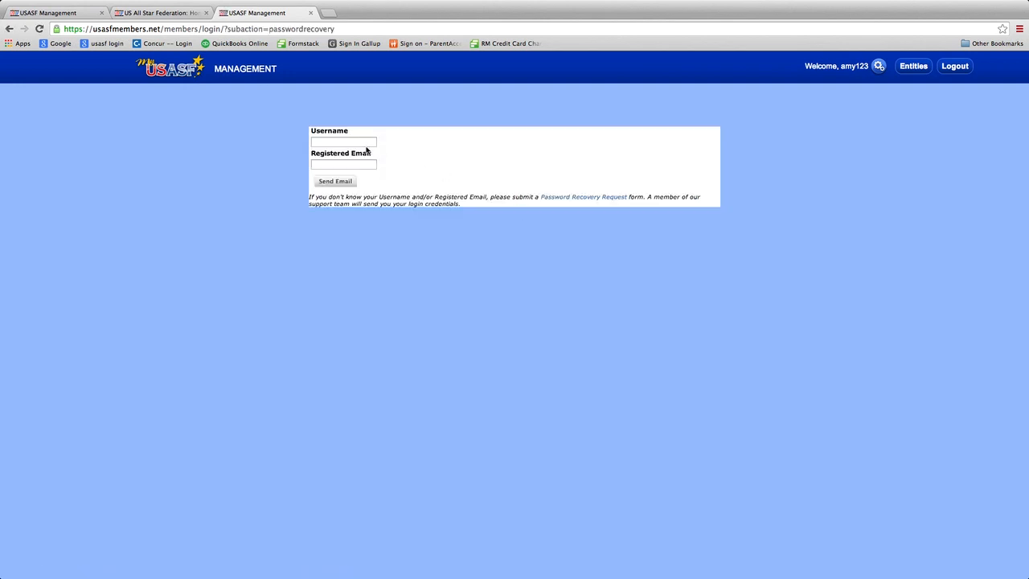